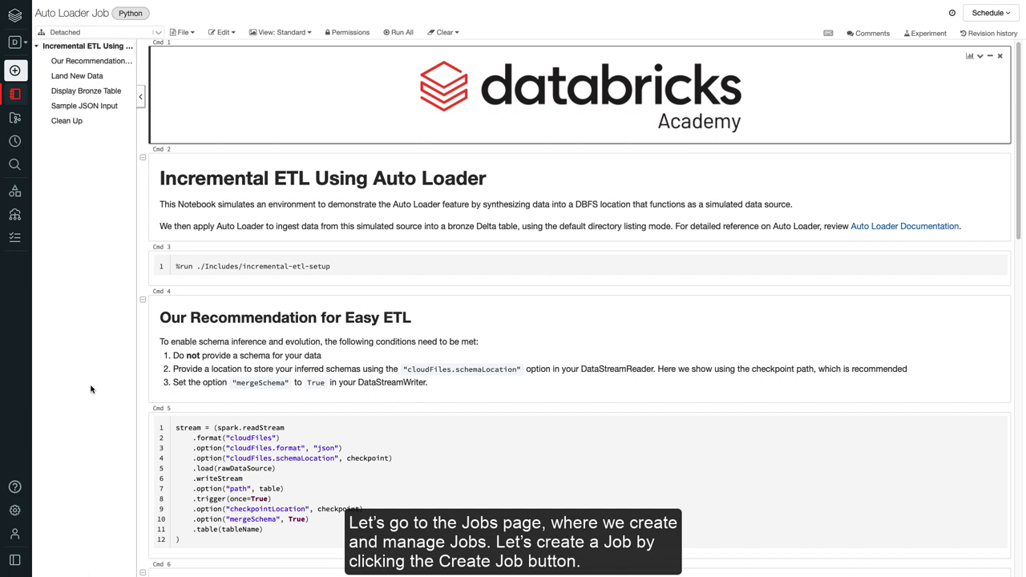
Step: Switch from the Auto Loader notebook to the Jobs page in the sidebar
left_click(34, 238)
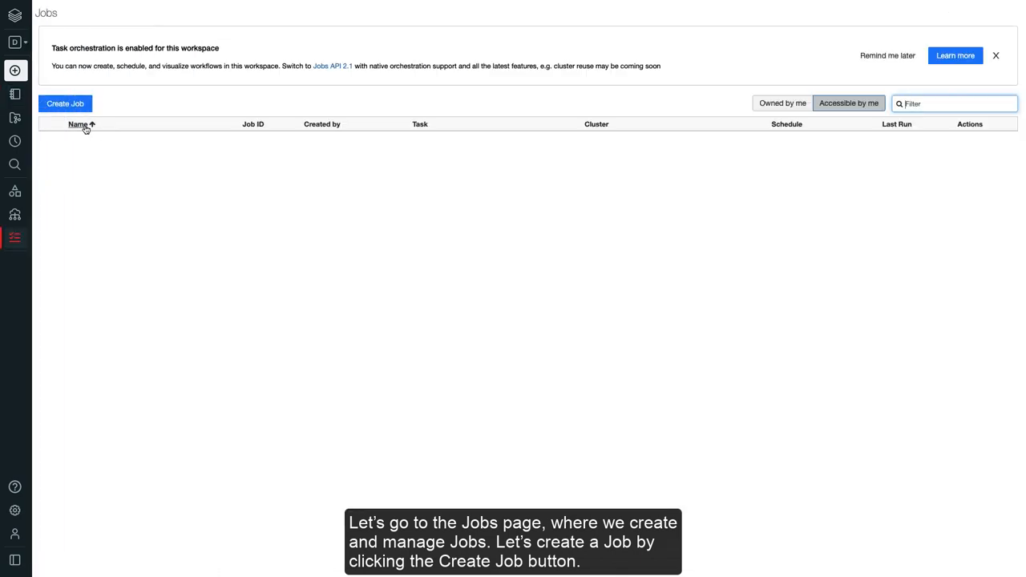
Step: Start a new job with a Notebook task named AutoLoader using the Auto Loader Job notebook
left_click(65, 103)
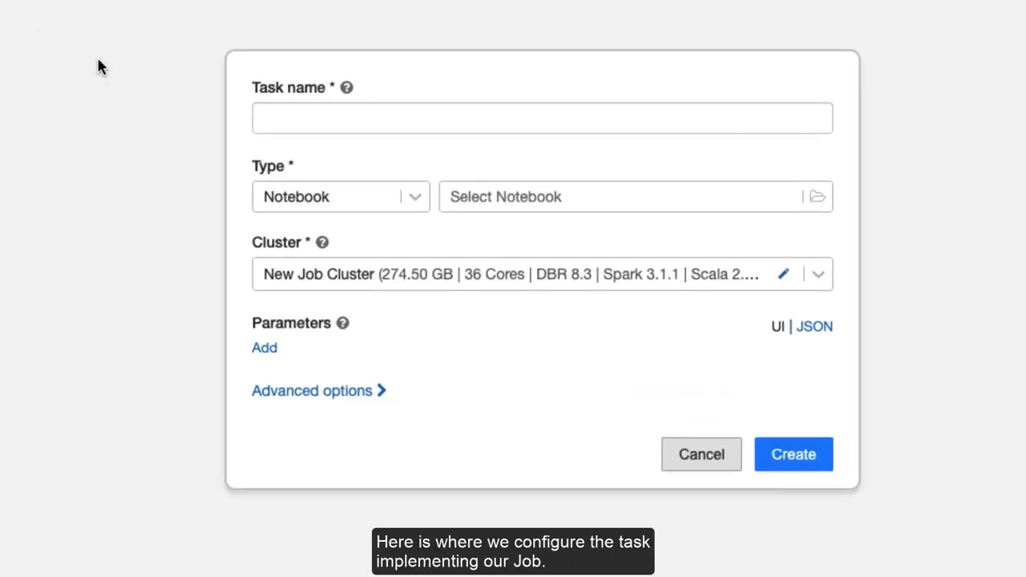
type("AutoLoade")
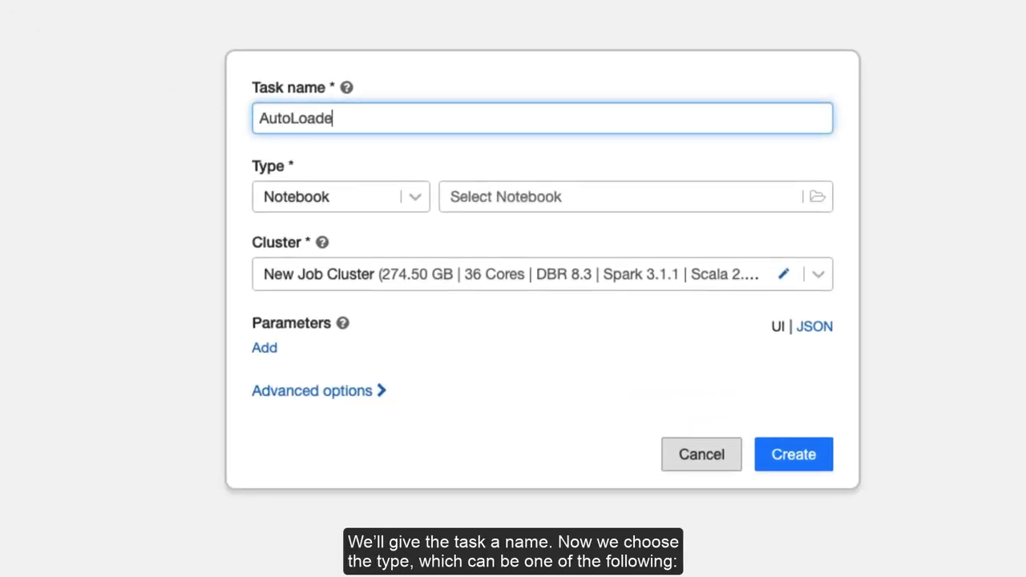
type("r")
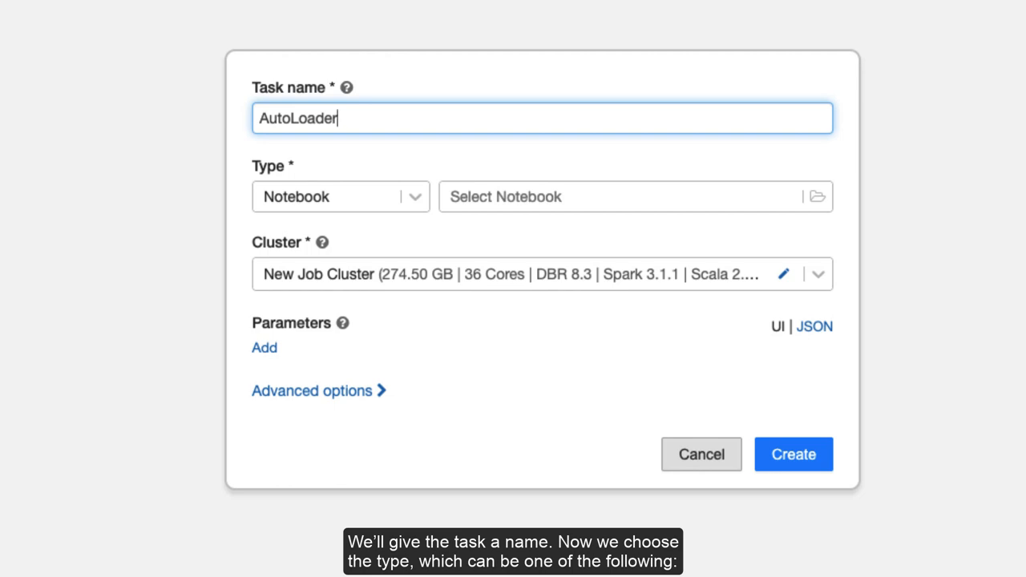
left_click(340, 197)
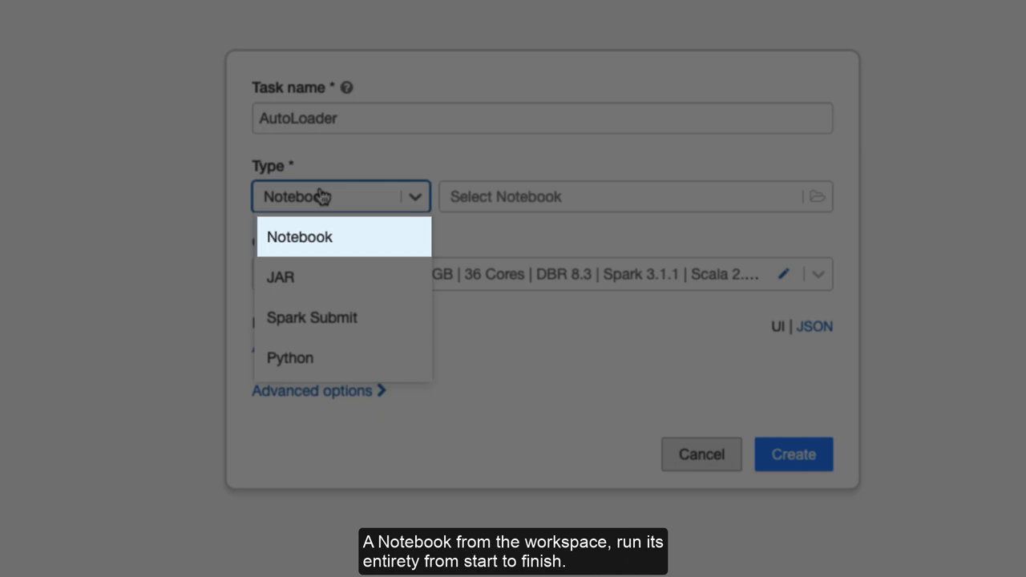
mouse_move(280, 276)
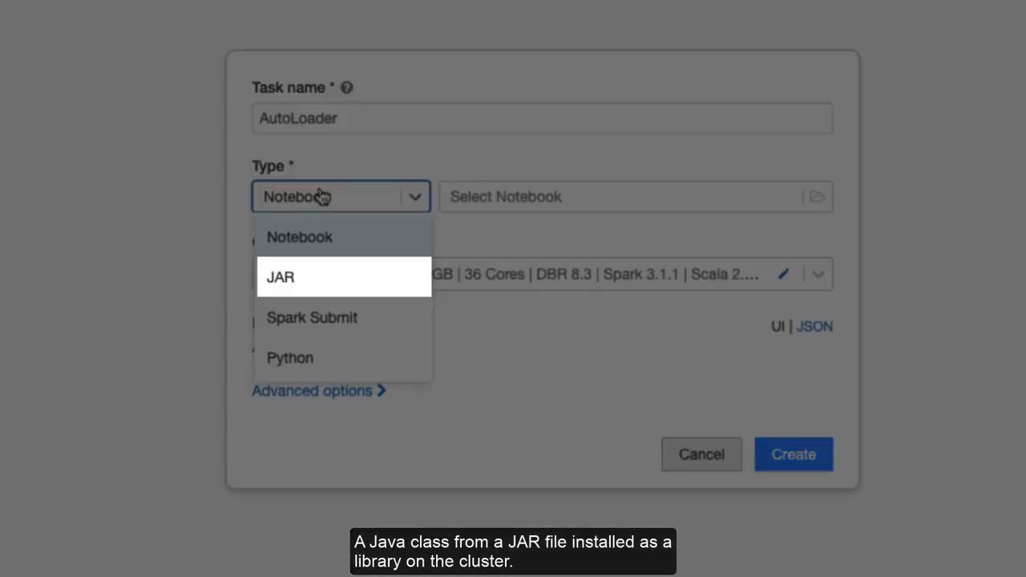
mouse_move(312, 317)
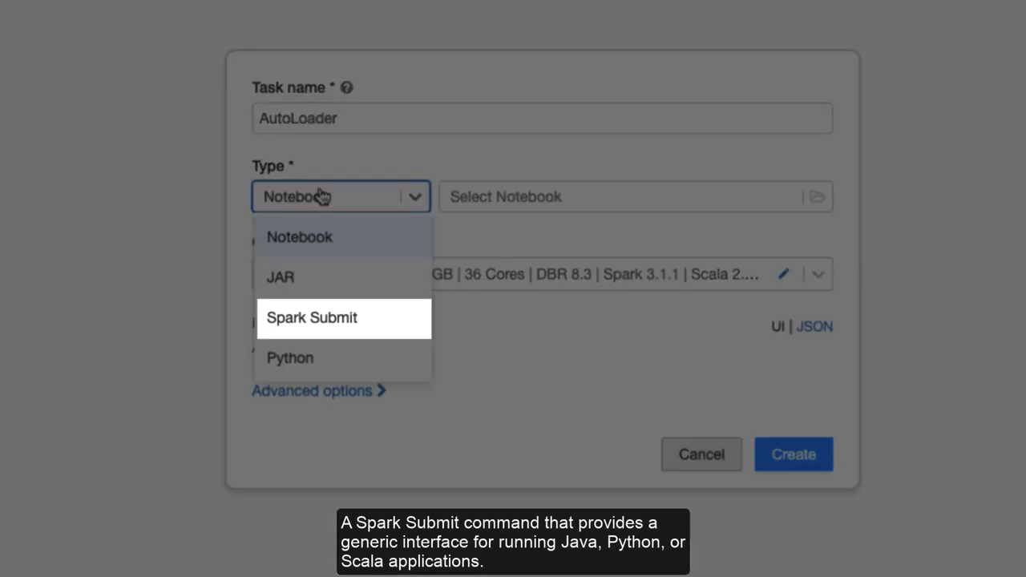
mouse_move(290, 358)
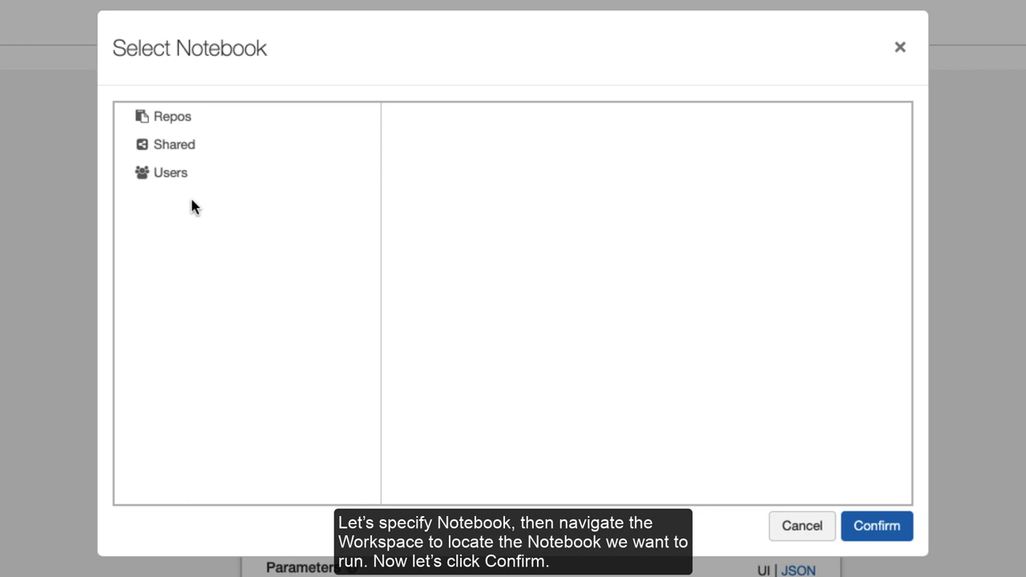
left_click(170, 172)
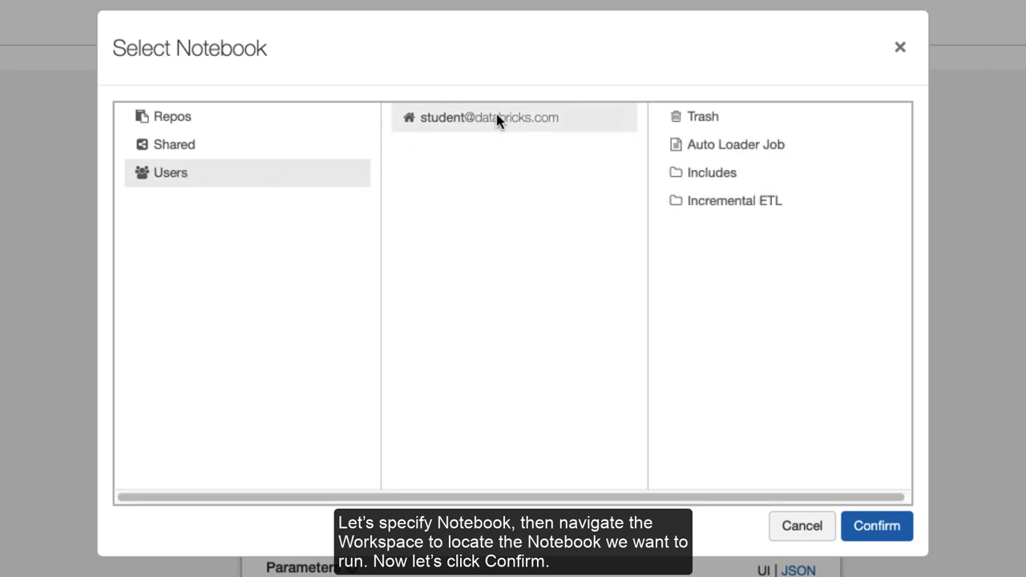
left_click(735, 144)
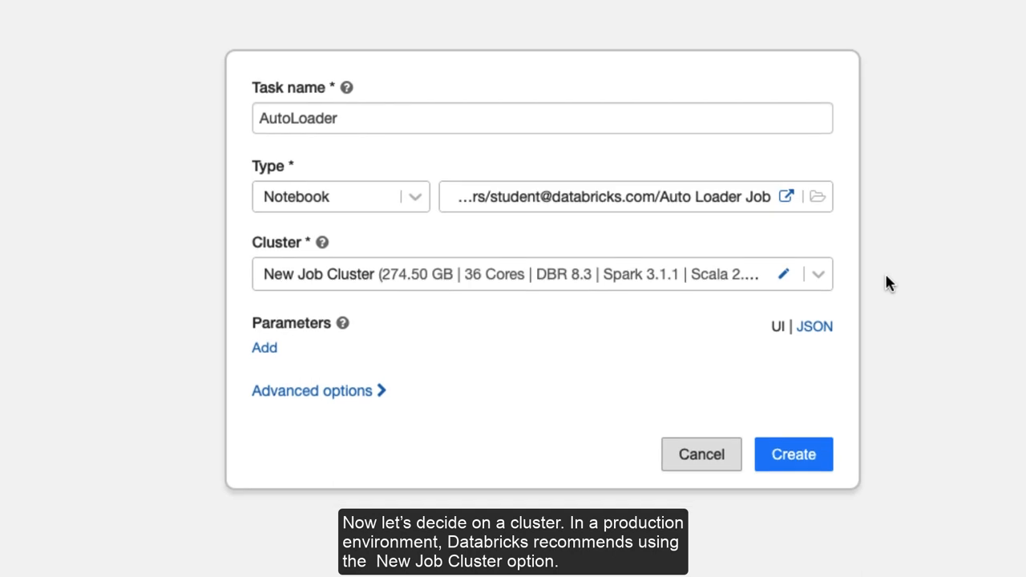
Step: Assign the task to the existing all-purpose student cluster and create the job
left_click(819, 274)
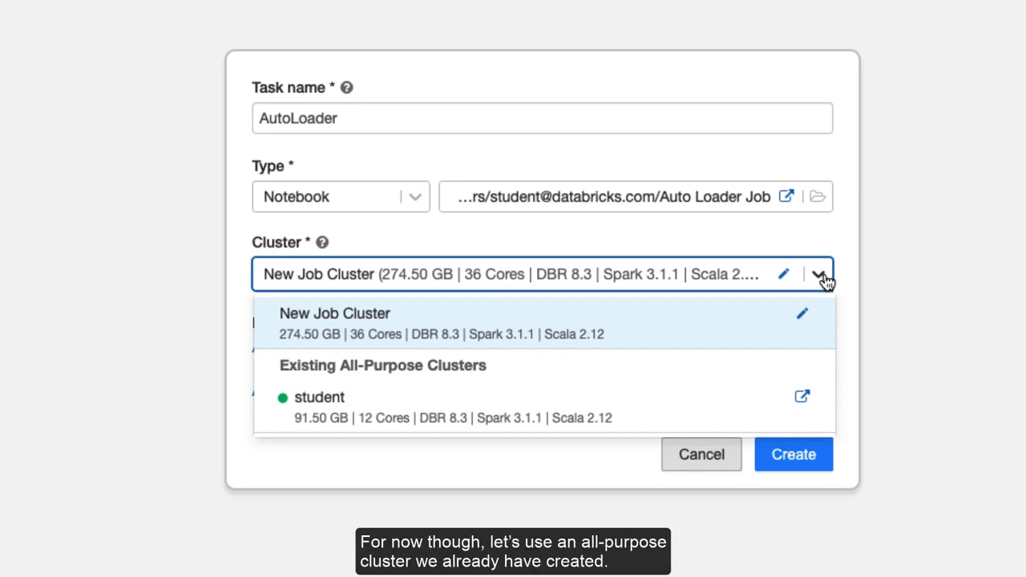
left_click(320, 396)
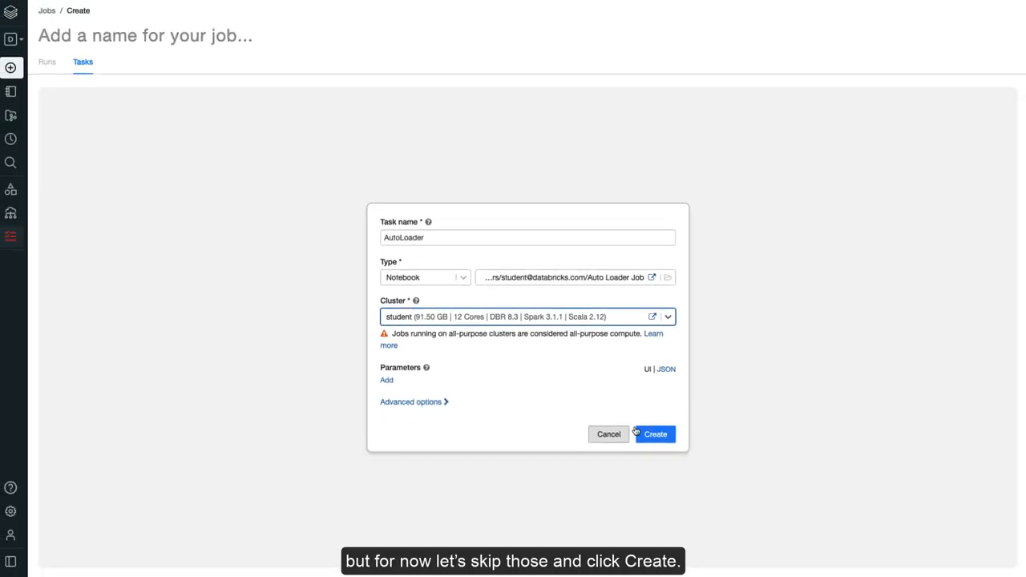
left_click(654, 433)
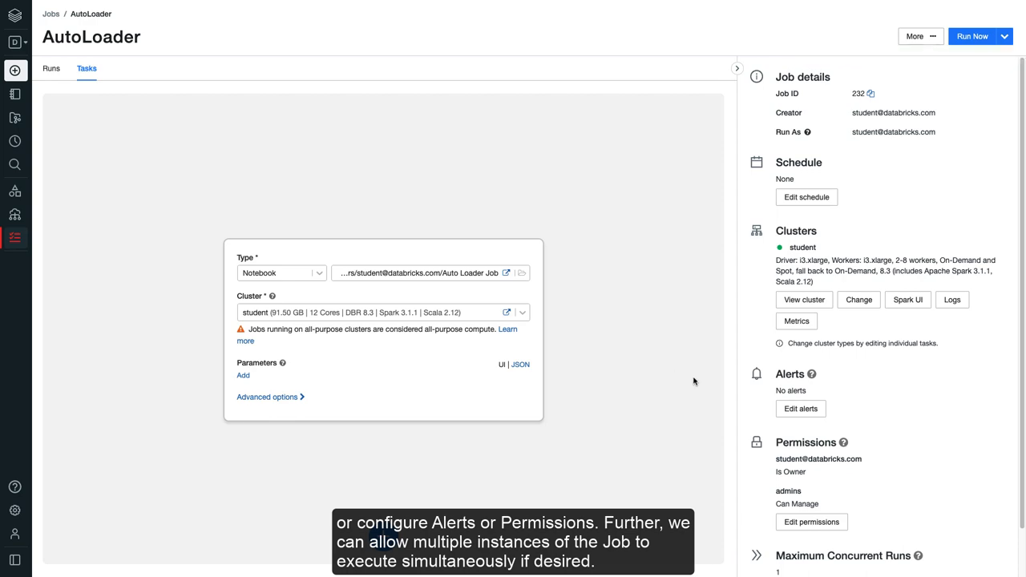
left_click(800, 409)
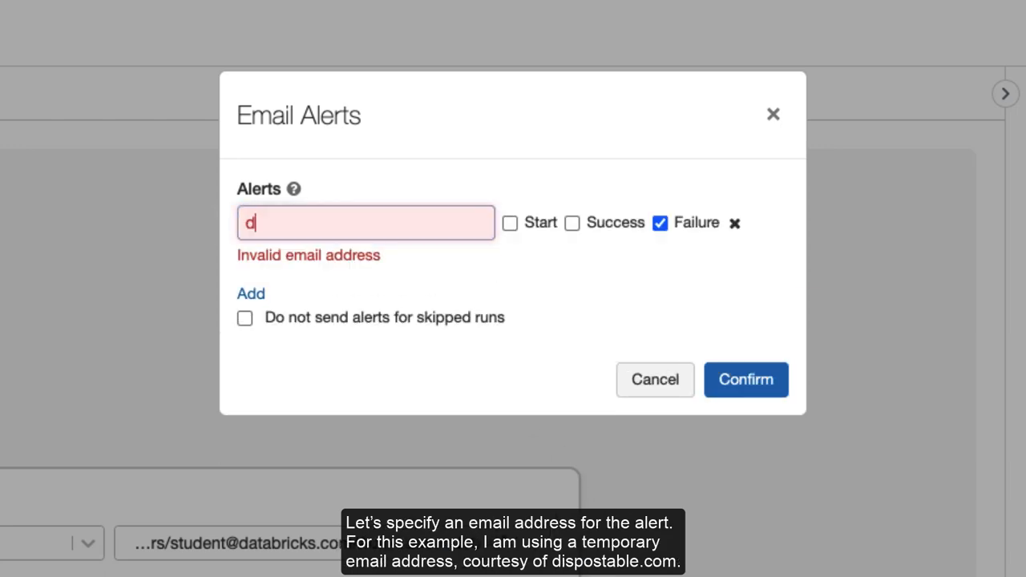
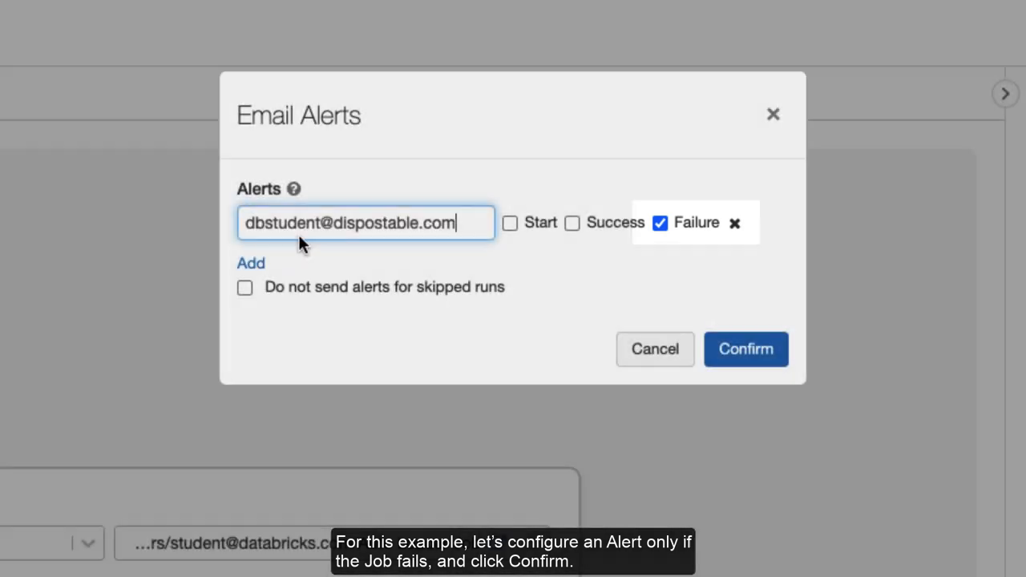
left_click(744, 349)
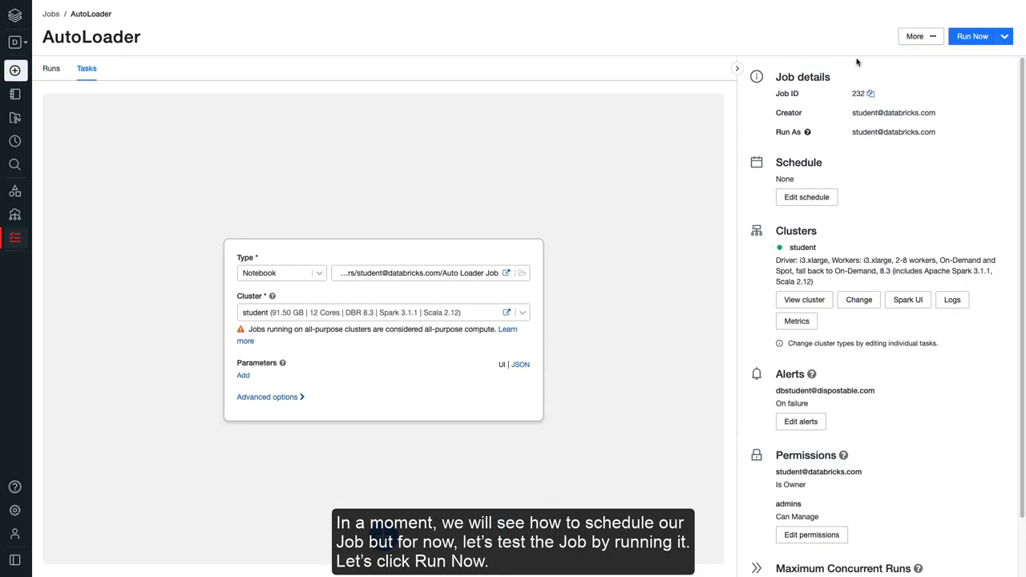
Step: Run the AutoLoader job once and check its run history for the failed result
left_click(972, 36)
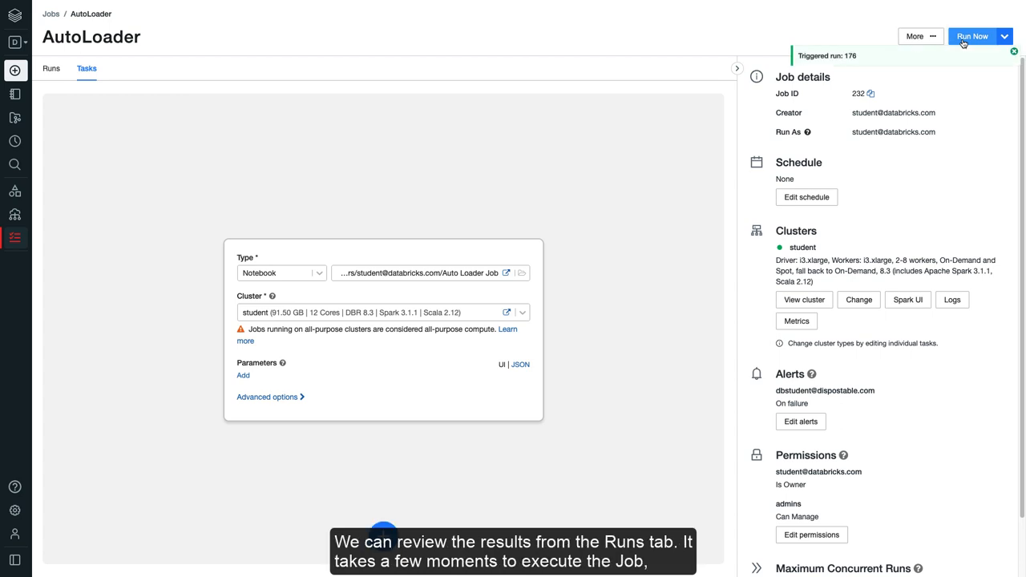
mouse_move(384, 106)
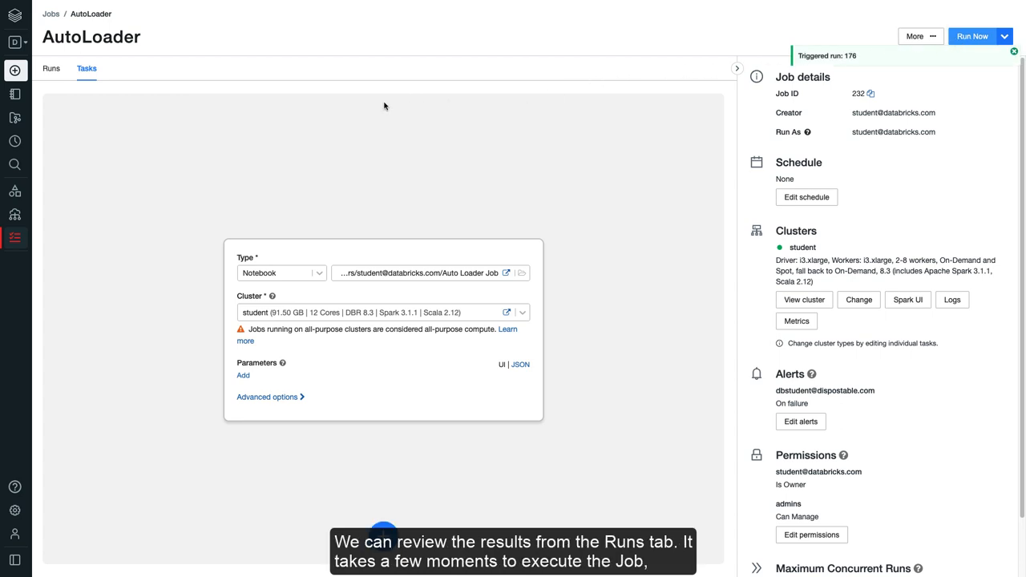
left_click(50, 68)
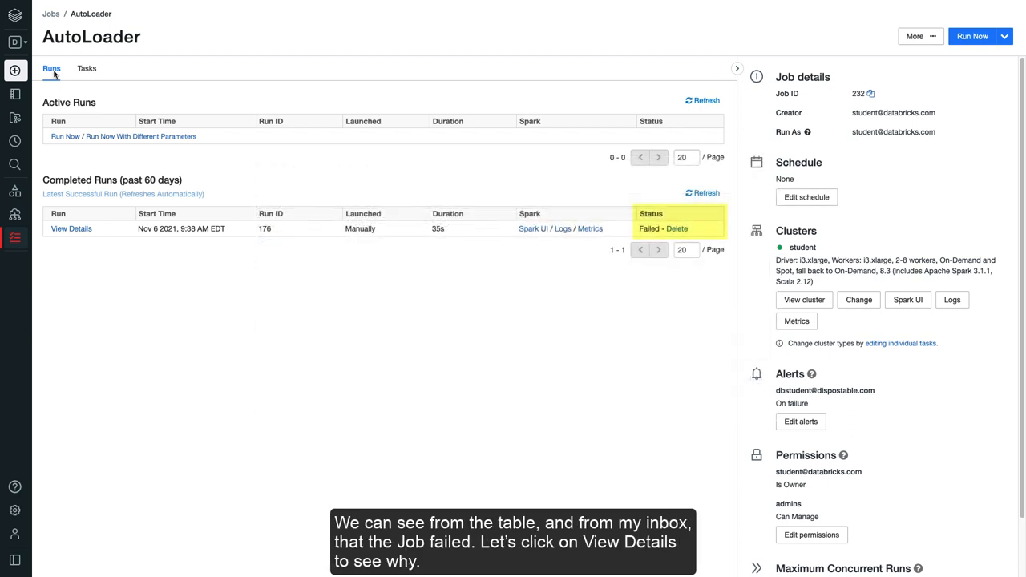
Step: Open the failed run's details and scroll to the schema inference error
left_click(70, 228)
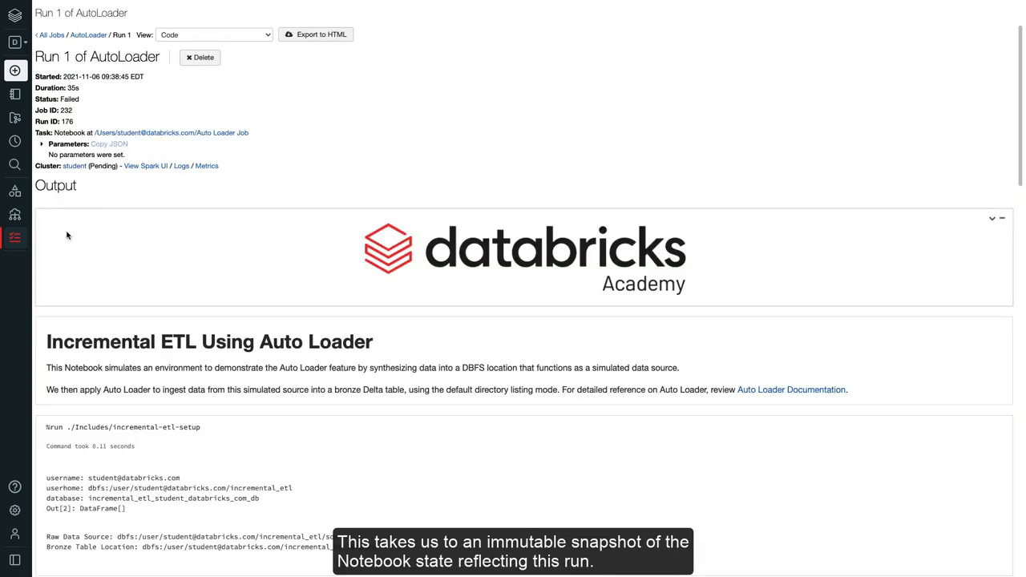
scroll("down", 3)
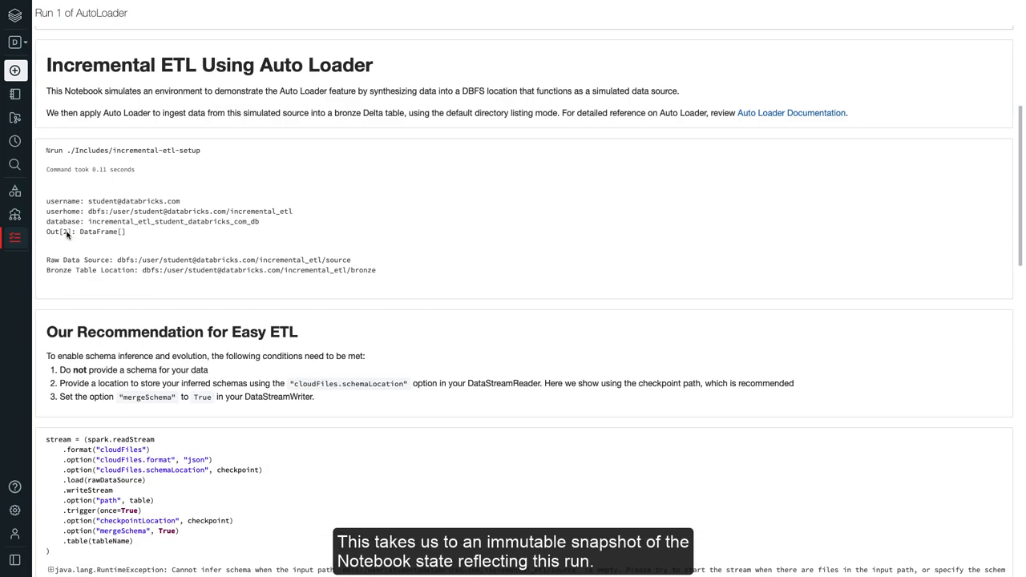
scroll("down", 3)
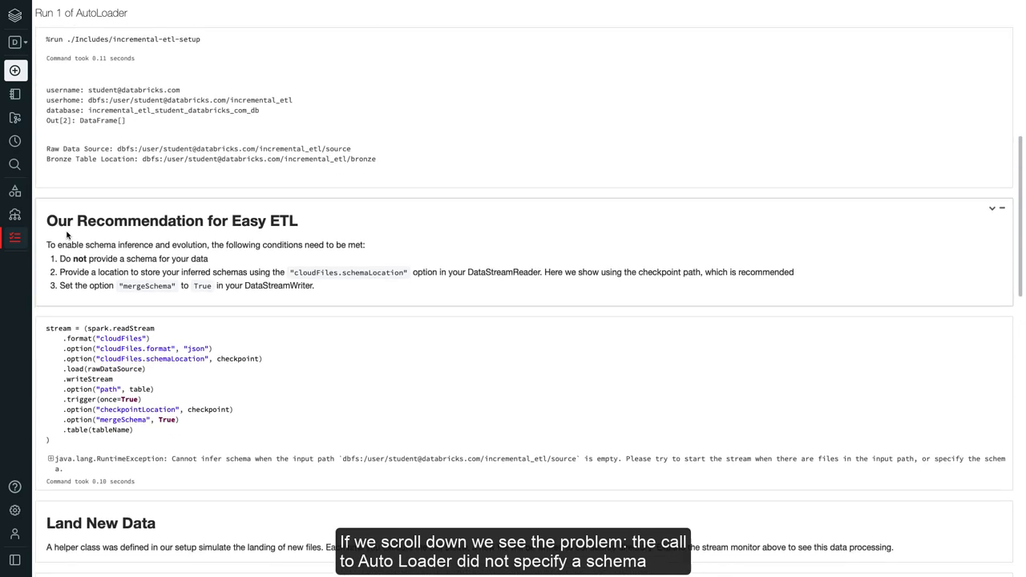
scroll("down", 3)
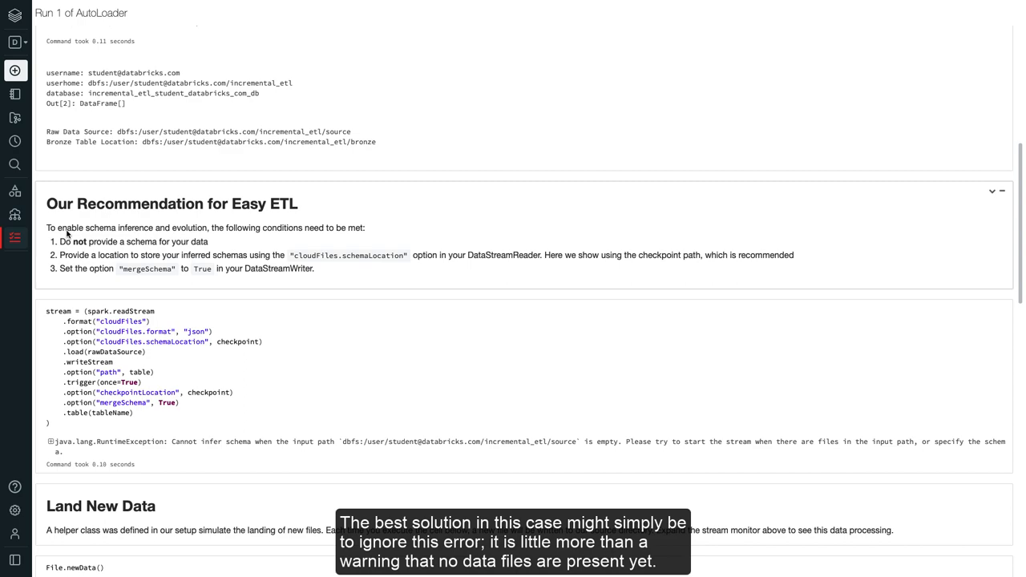
scroll("up", 3)
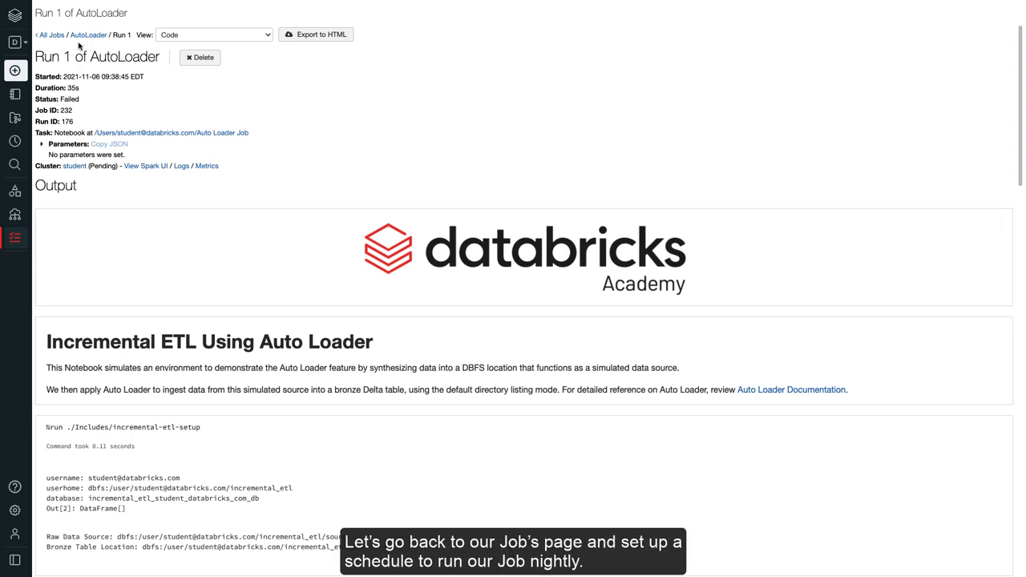
Step: Back on the job page, schedule AutoLoader to run daily at 01:00 UTC
left_click(88, 34)
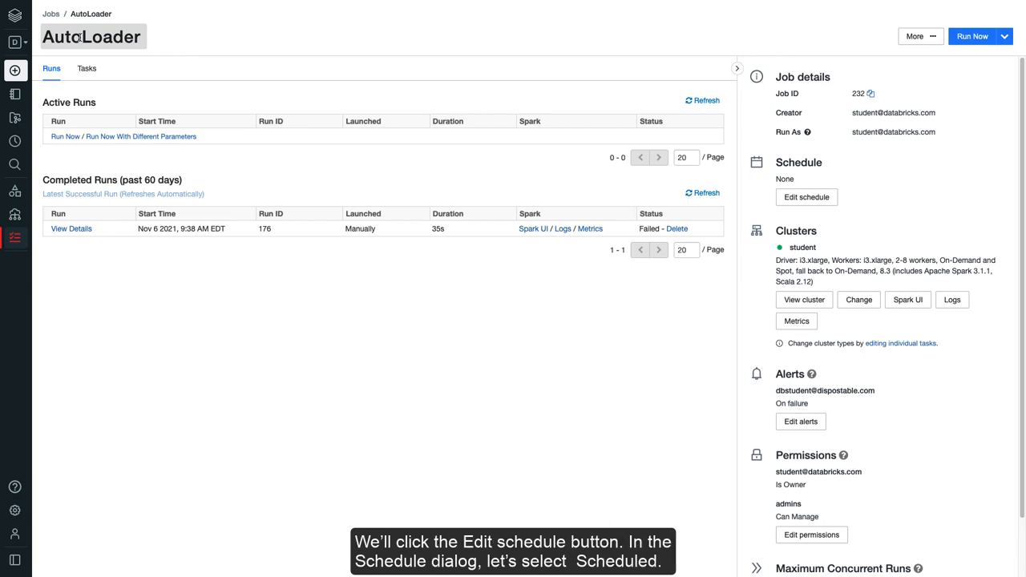
left_click(806, 197)
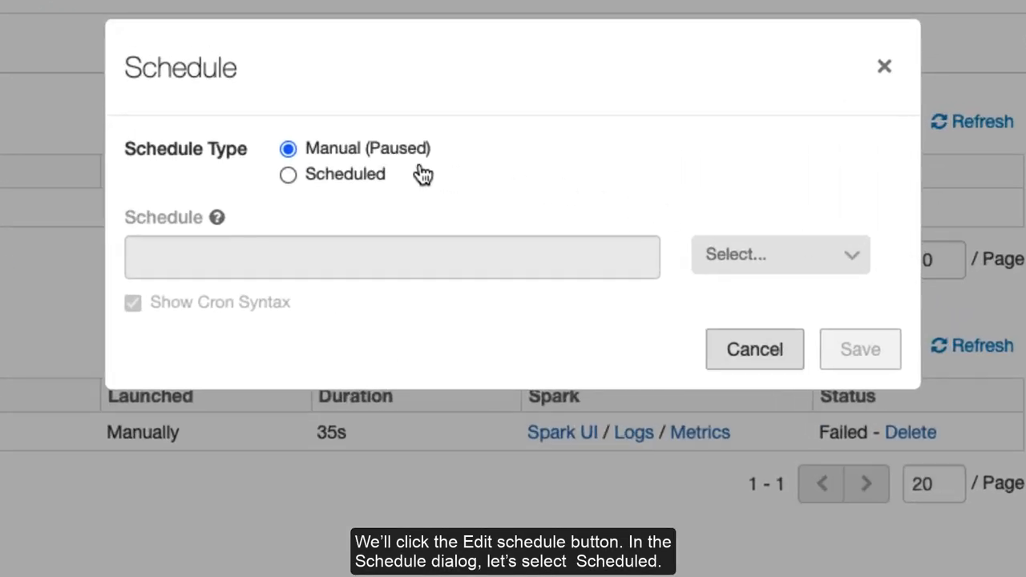
left_click(288, 174)
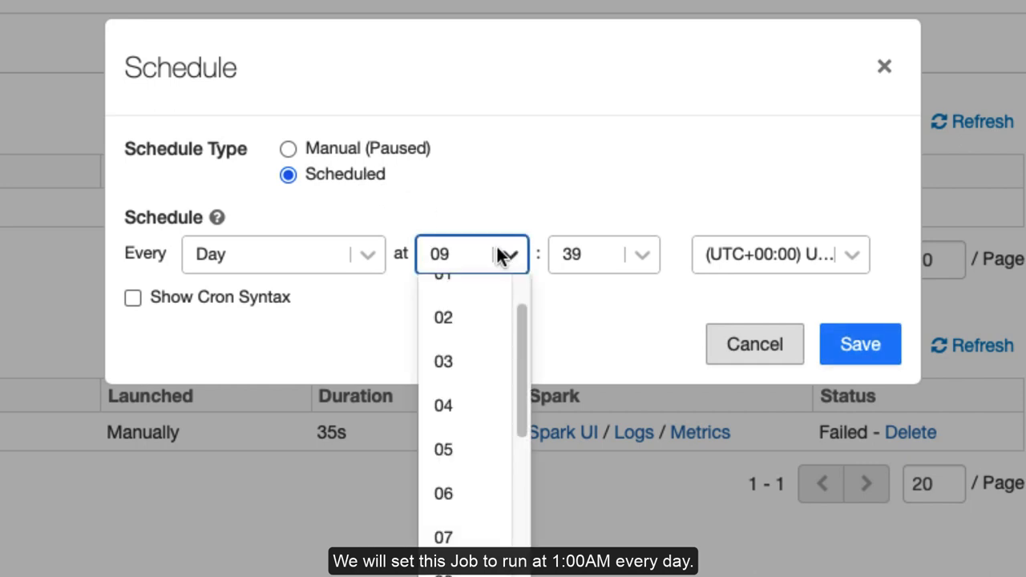
left_click(443, 274)
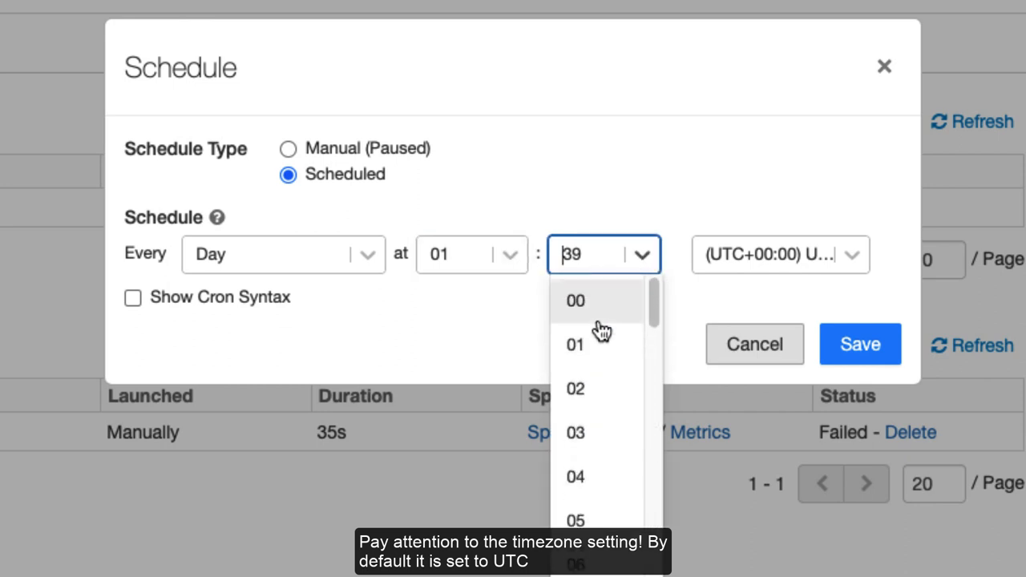
left_click(574, 300)
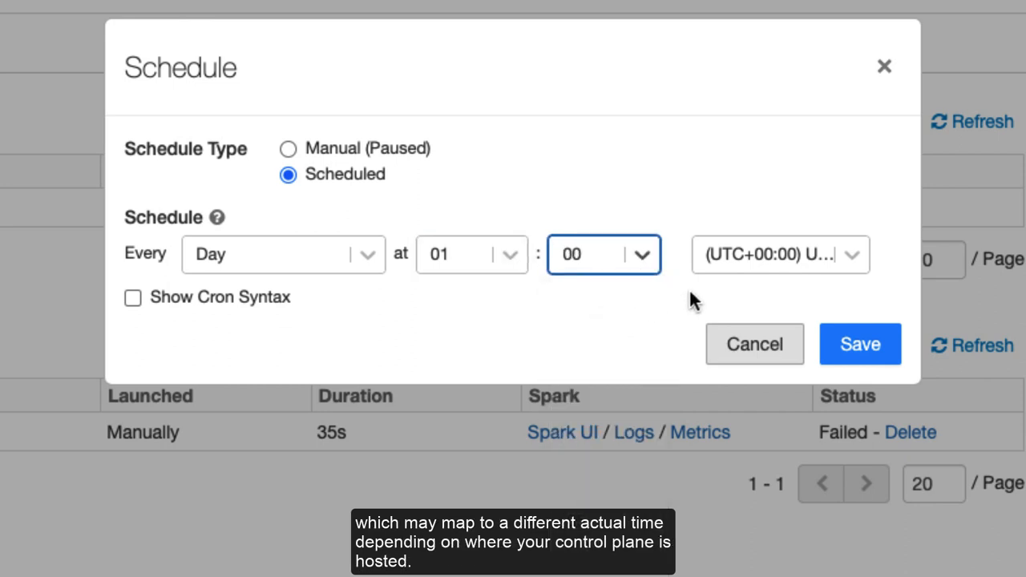
left_click(777, 254)
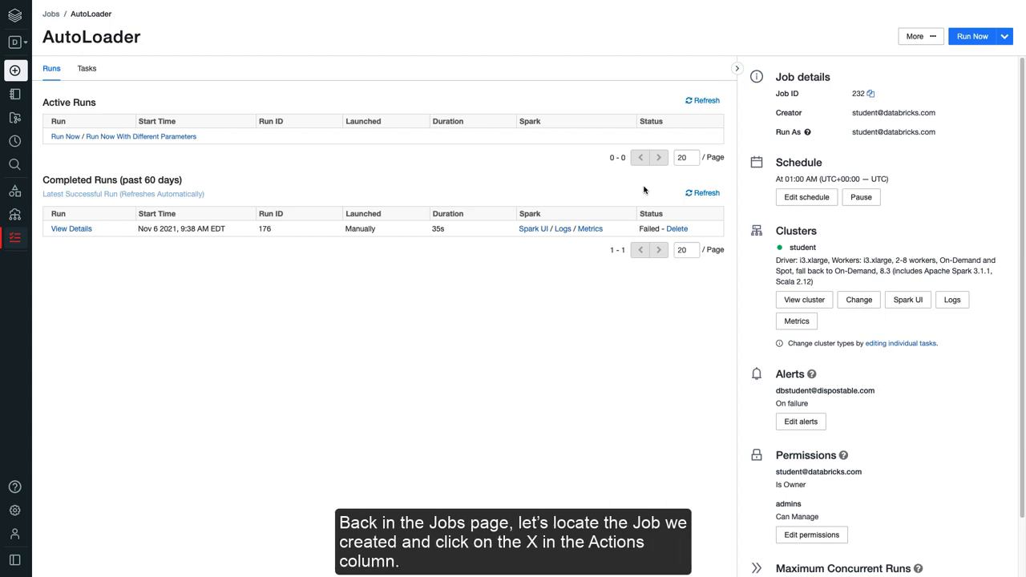
Step: Delete the AutoLoader job from the Jobs list and confirm
left_click(50, 13)
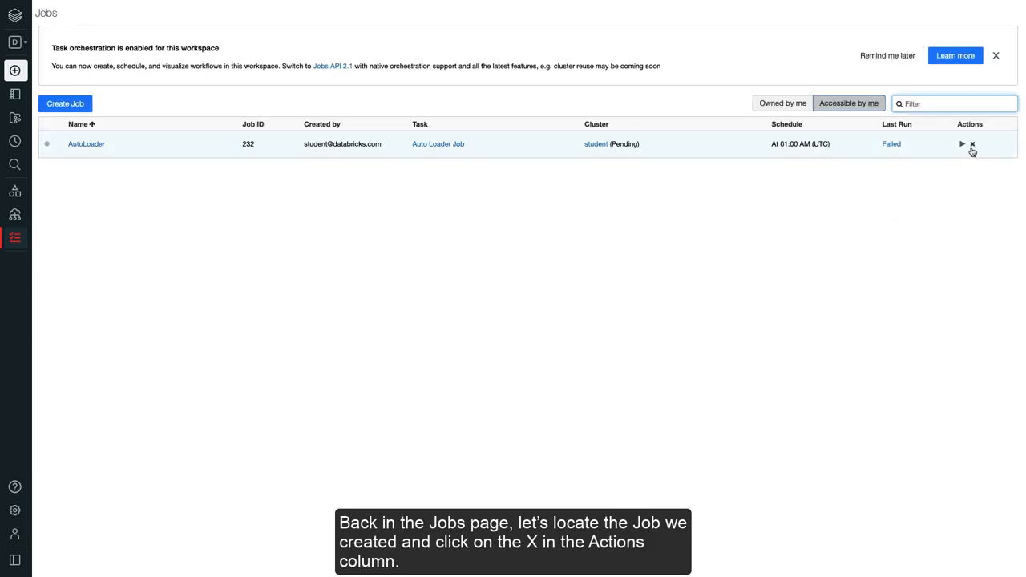
left_click(972, 144)
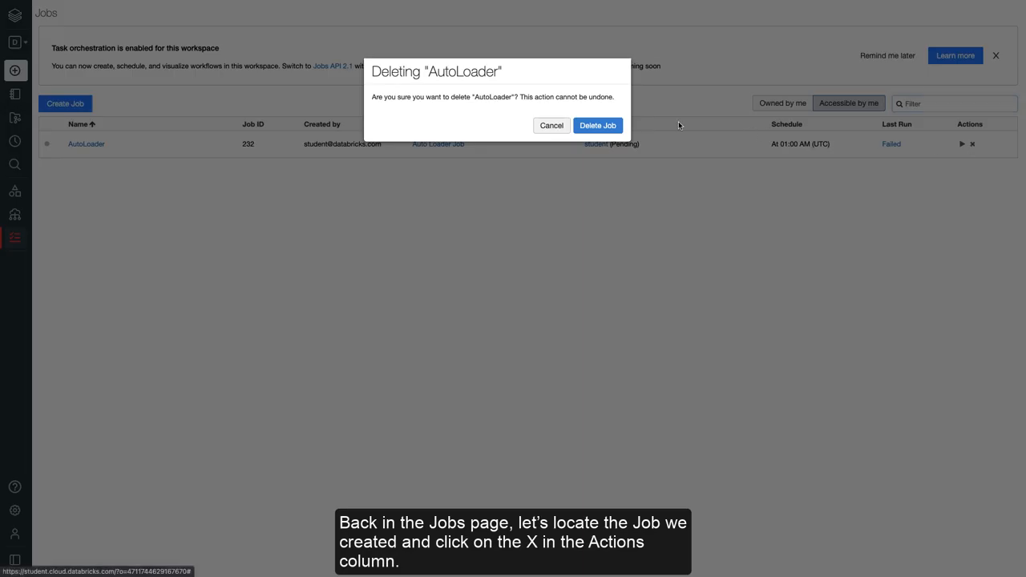
left_click(597, 125)
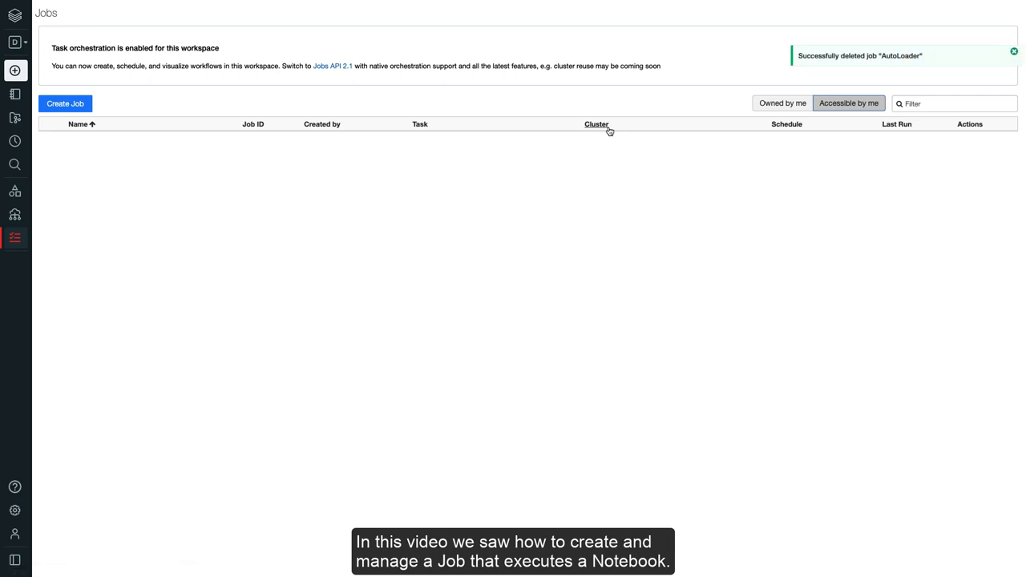